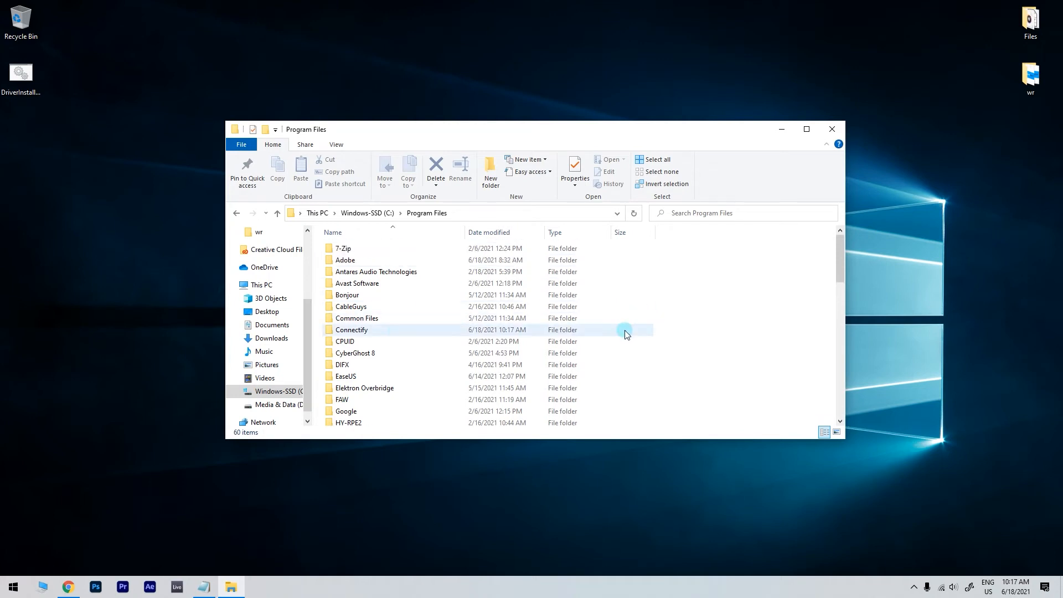
Bring up the context menu for the Files folder inside C:\Program Files\Connectify.
double_click(351, 330)
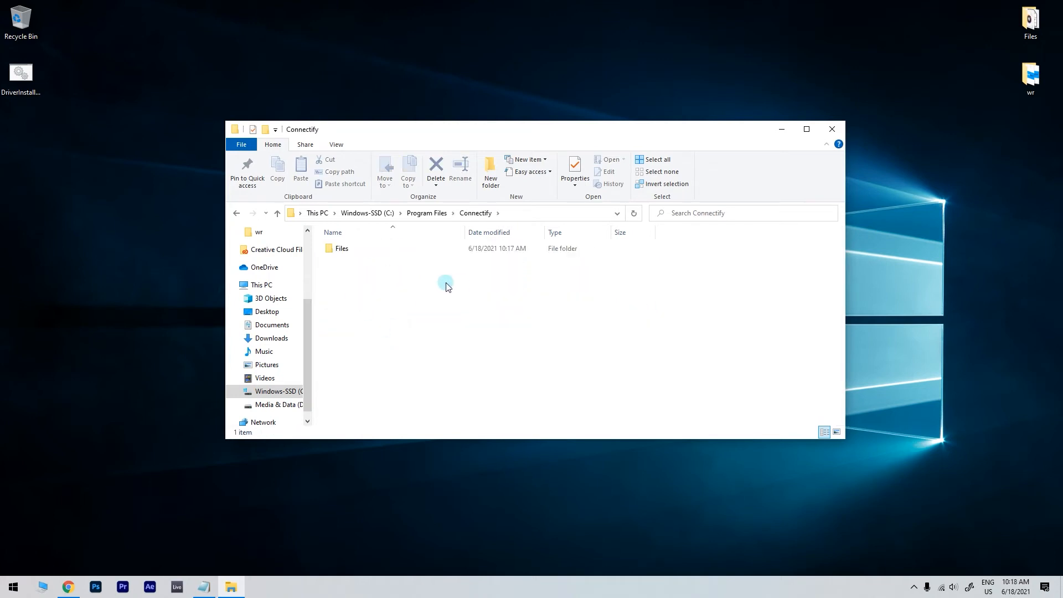
left_click(342, 248)
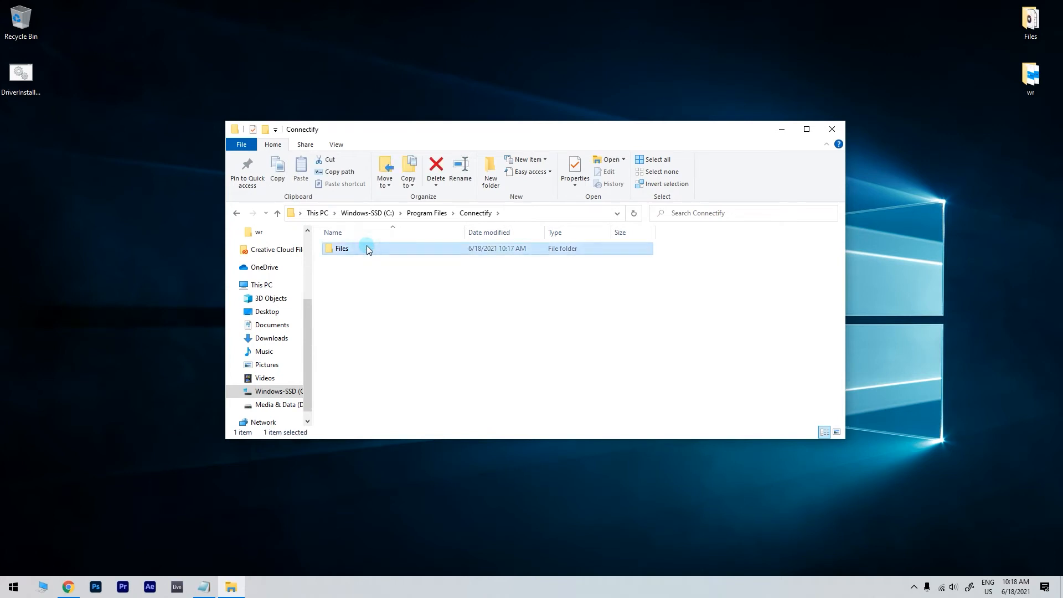
right_click(342, 248)
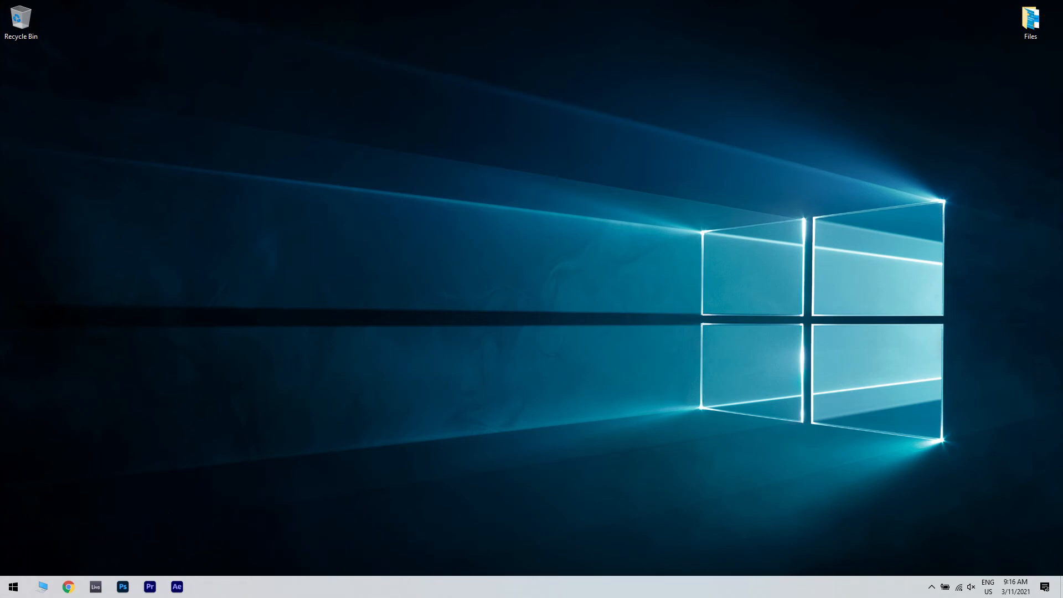
Launch Services from Start search and select Device Install Service in the list.
left_click(13, 586)
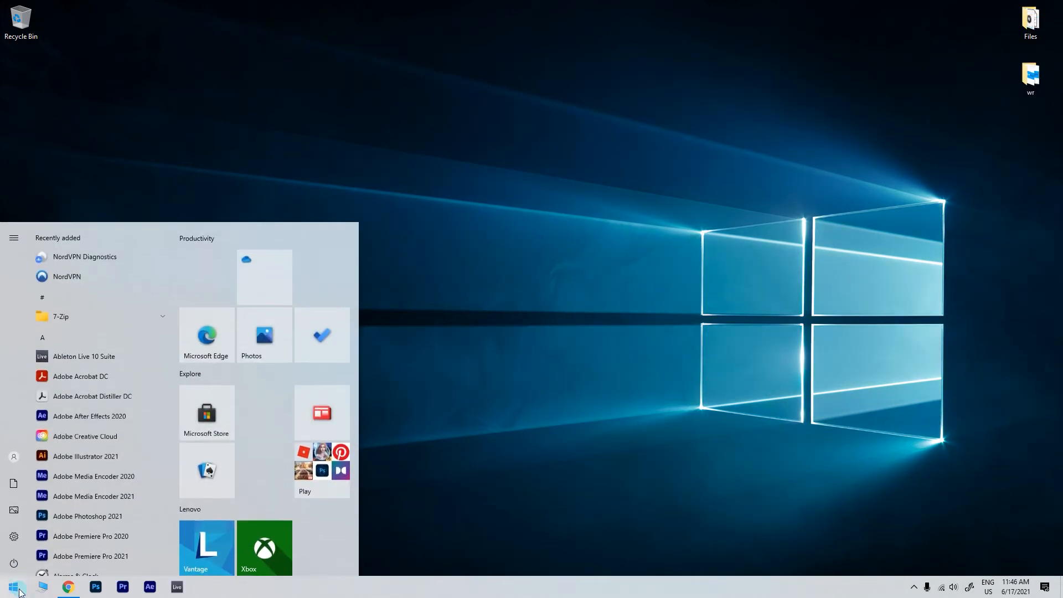
type("services")
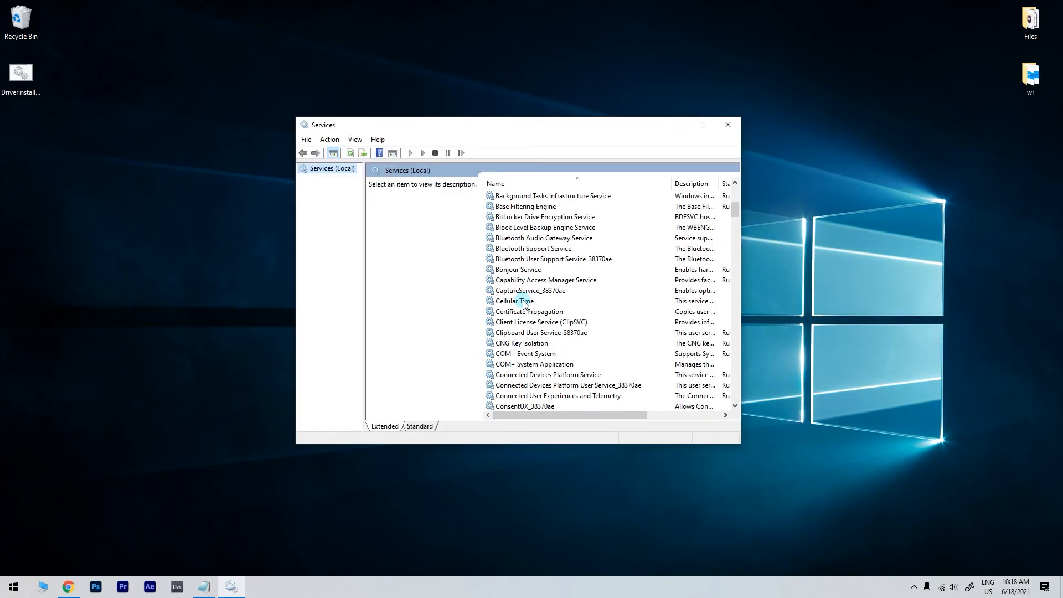
left_click(525, 300)
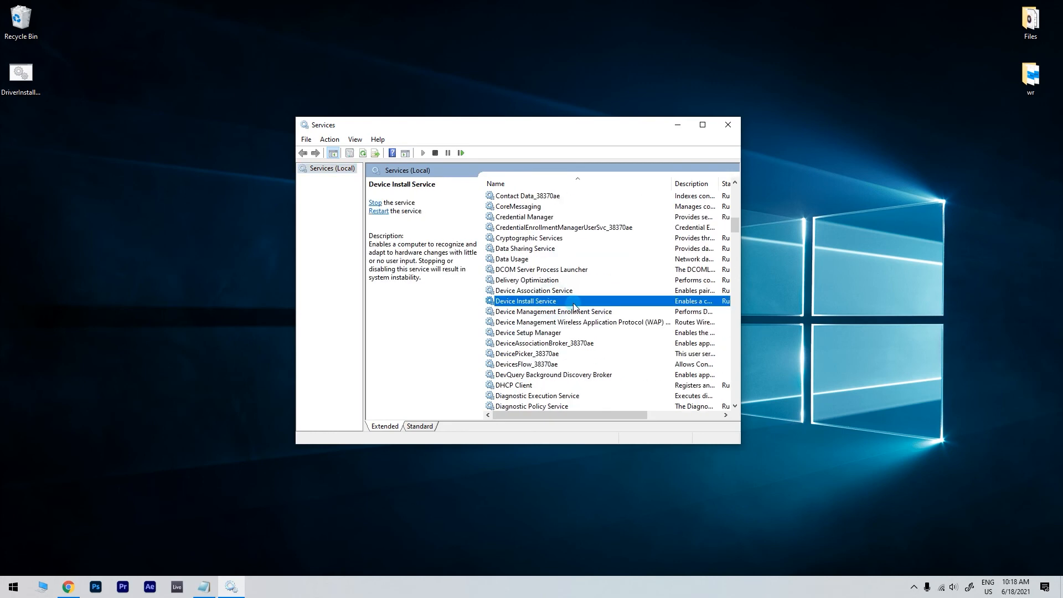
Choose Manual as the startup type in the Device Install Service properties.
double_click(524, 300)
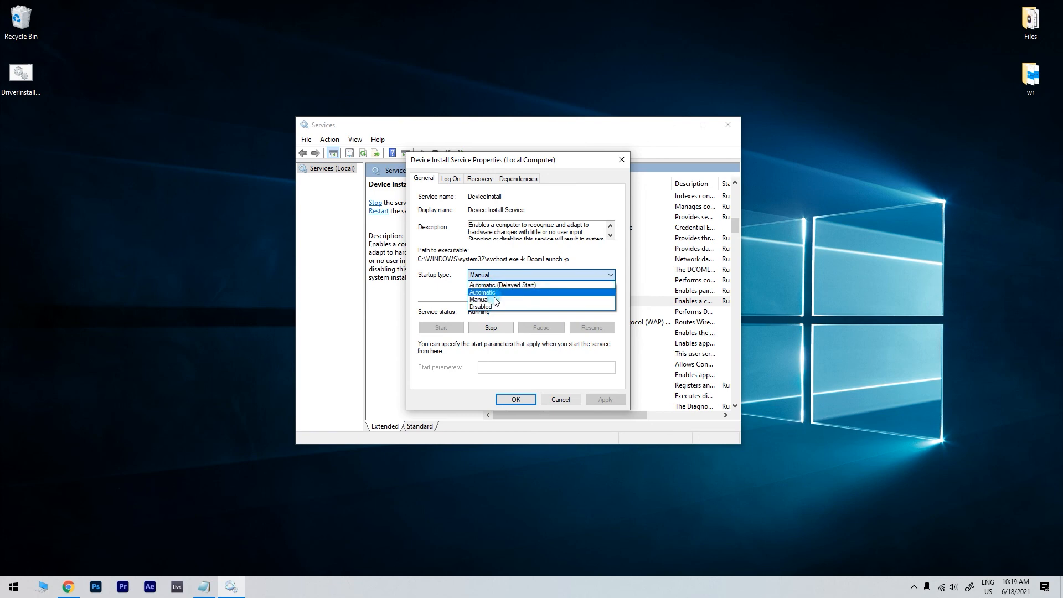
left_click(478, 299)
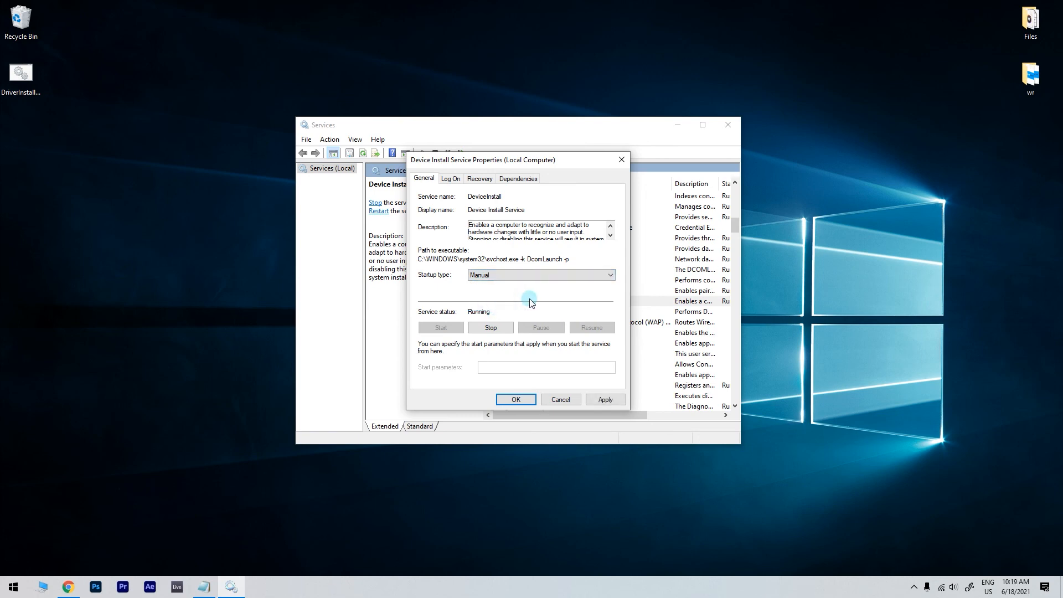